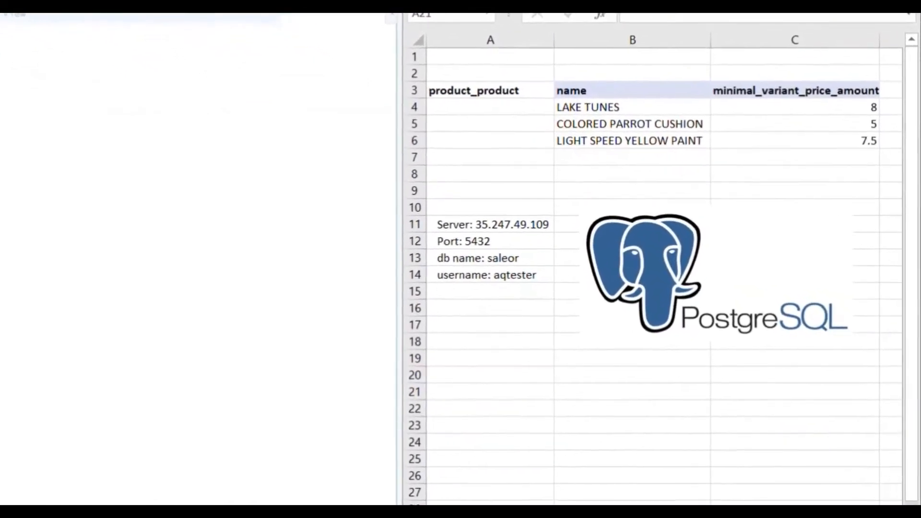
Start the action's first line with 'Connect' so database connection commands are suggested
scroll("down", 3)
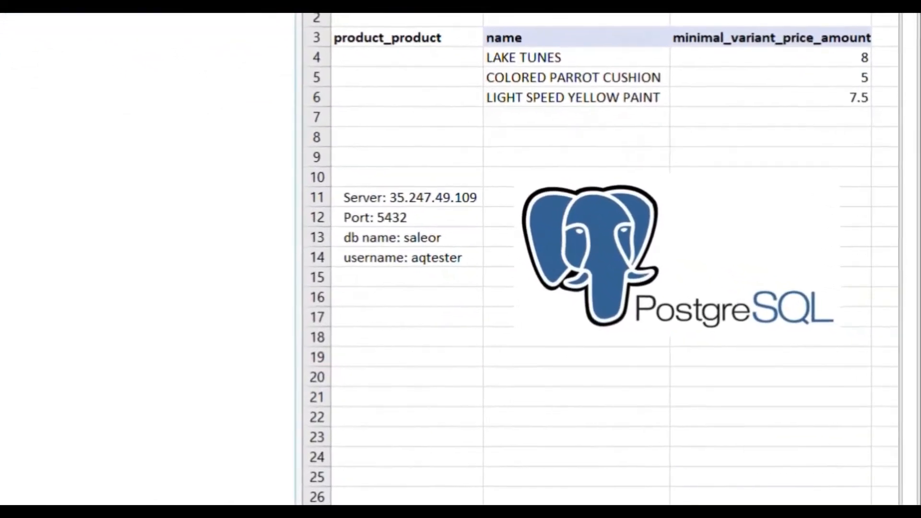
scroll("down", 3)
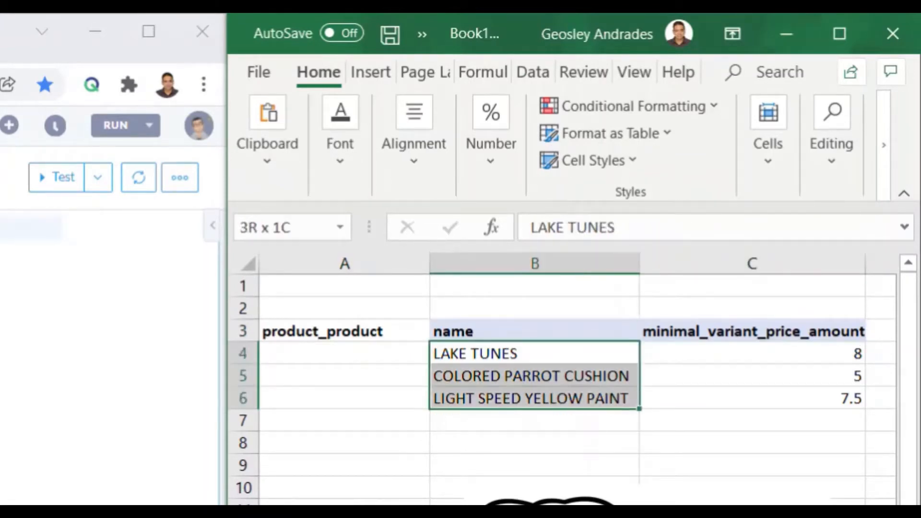
left_click(752, 353)
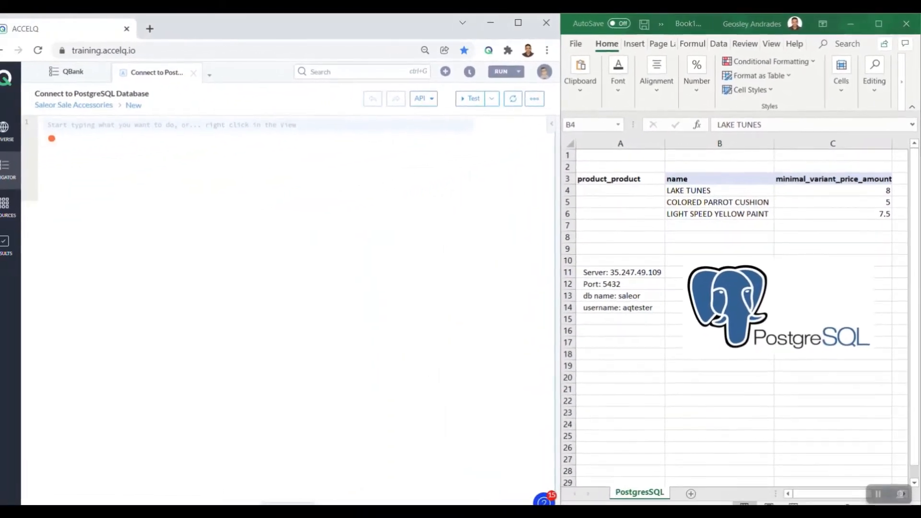
type("c")
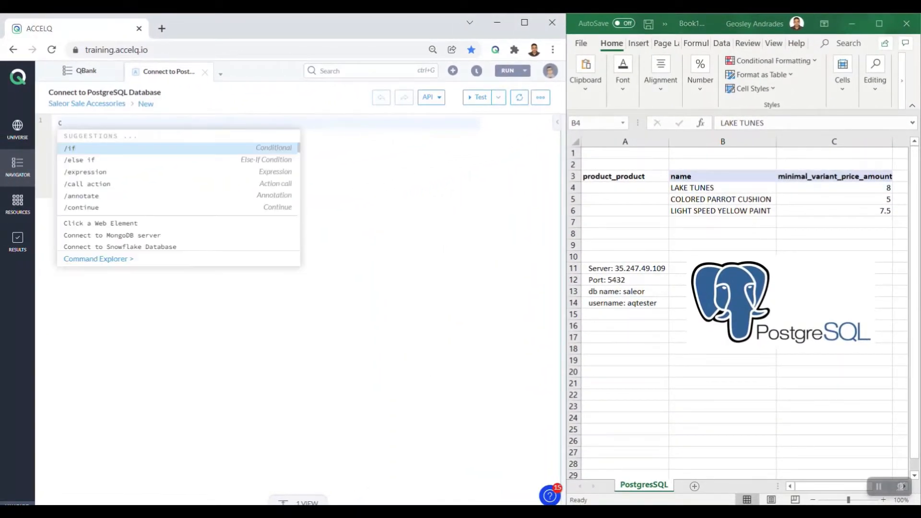
type("onnect")
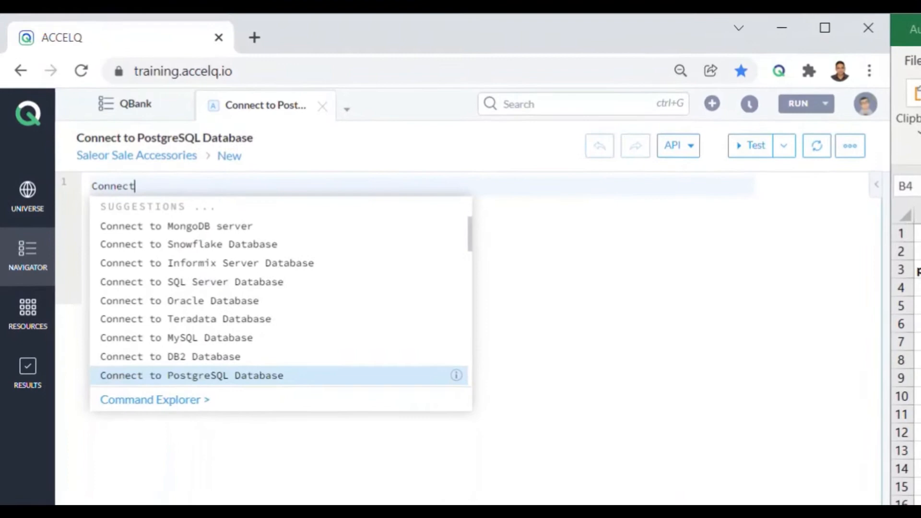
Insert Connect to PostgreSQL Database with session reference name 'PostgreSQL Demo'
left_click(191, 375)
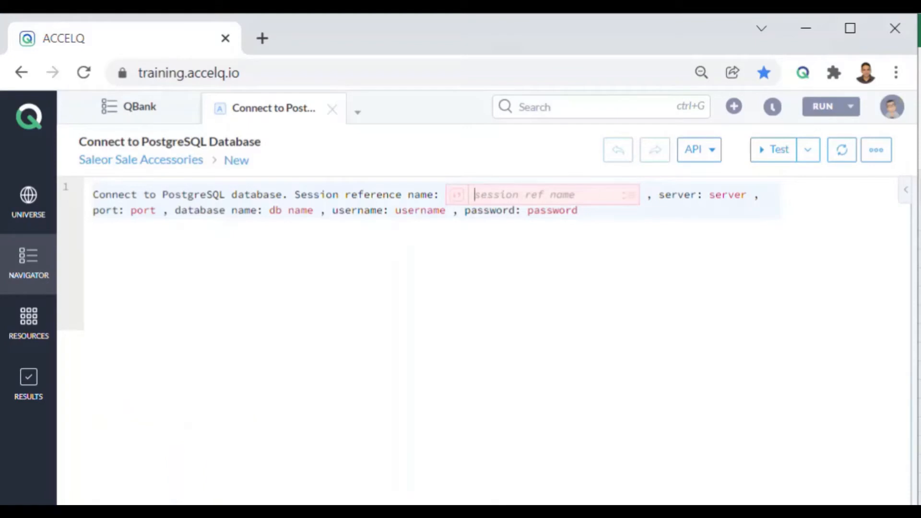
type("Po")
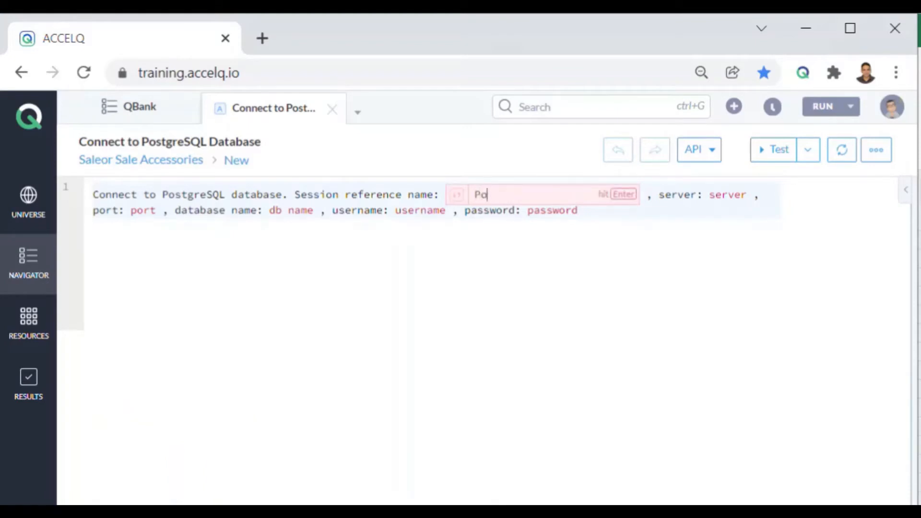
type("st")
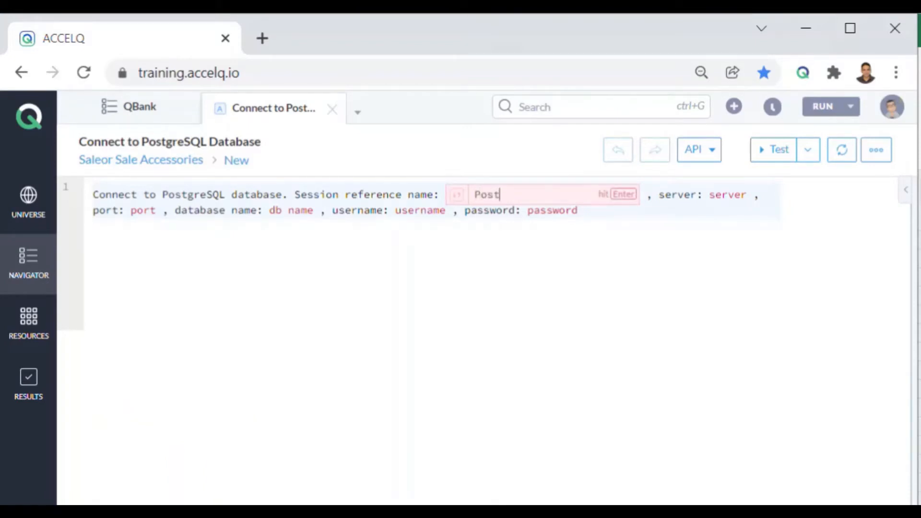
type("gre")
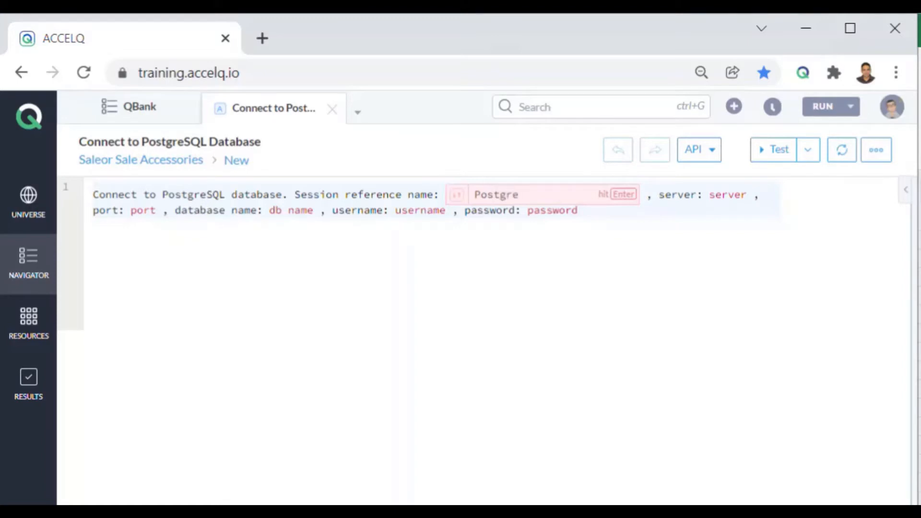
type("SQL")
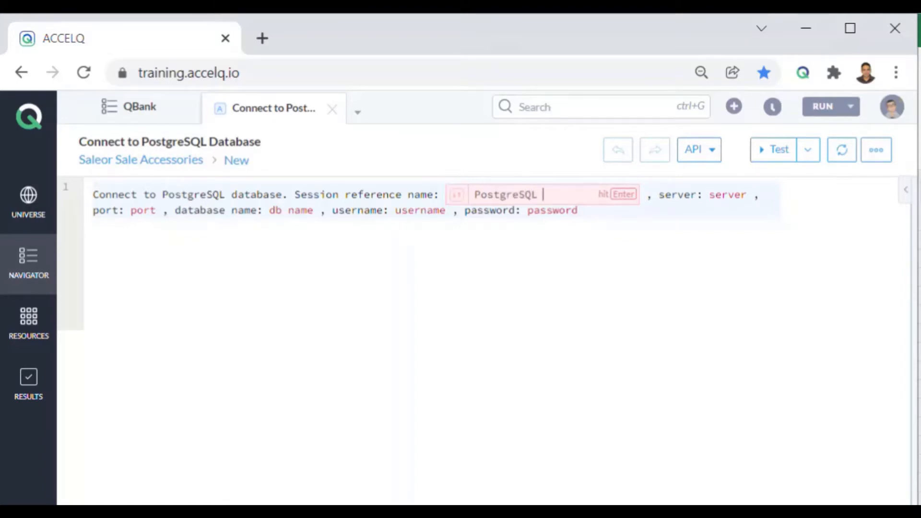
type("Demo")
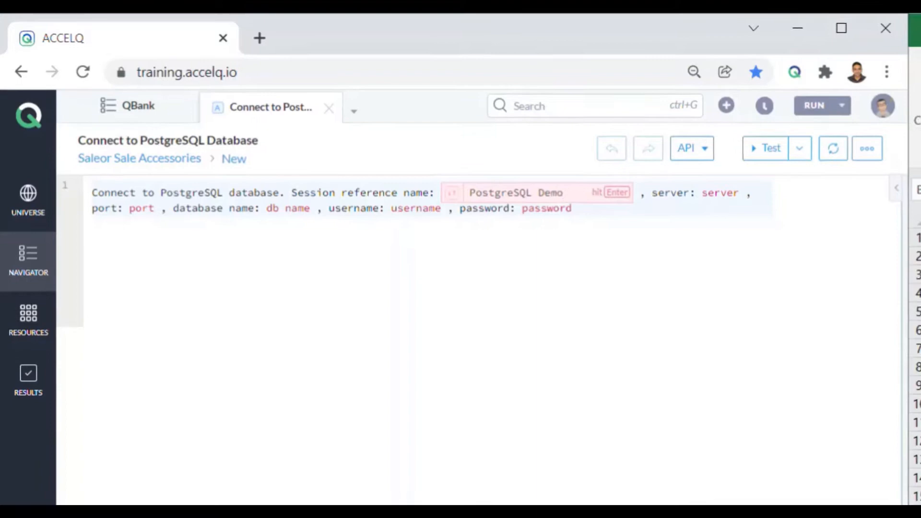
key("Enter")
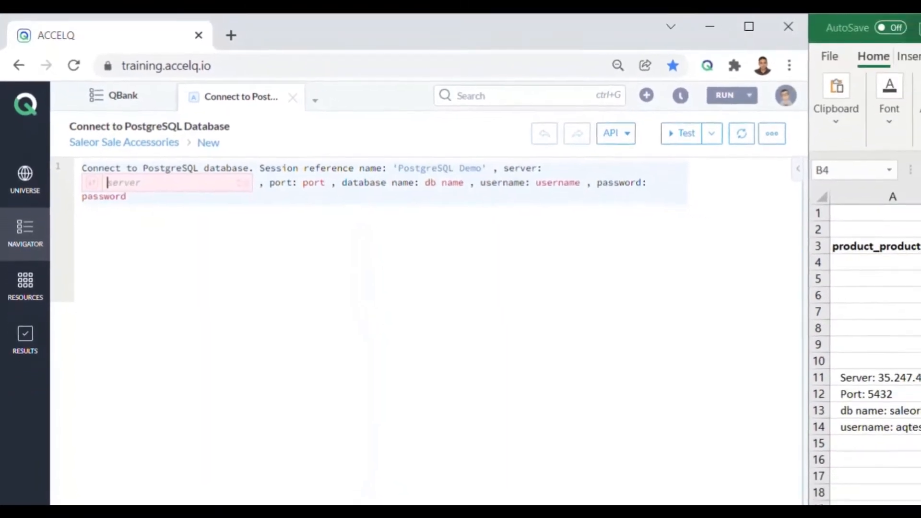
Set the server address to 35.247.49.109 and port 5432
type("35")
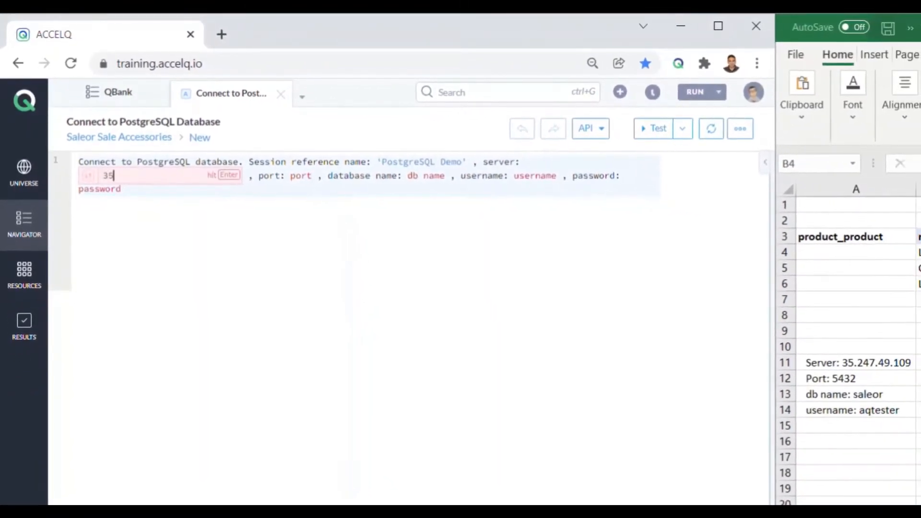
type(".247")
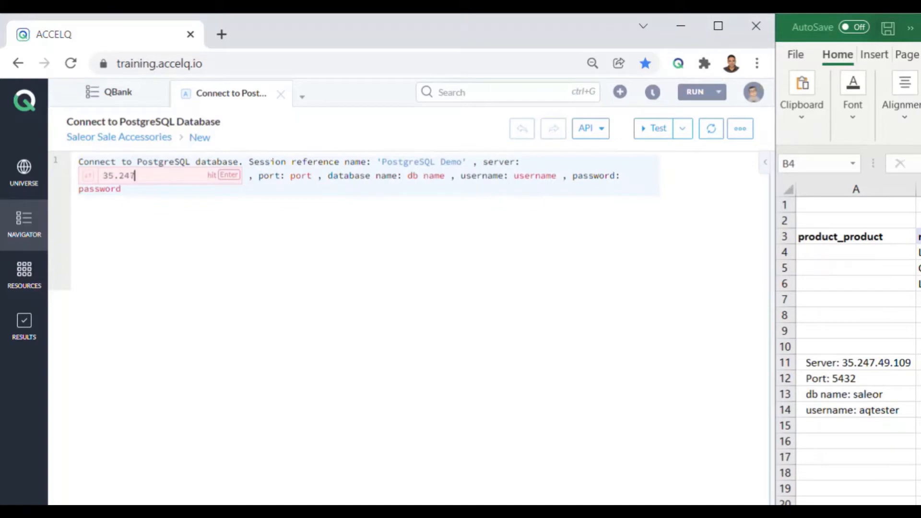
type(".49.")
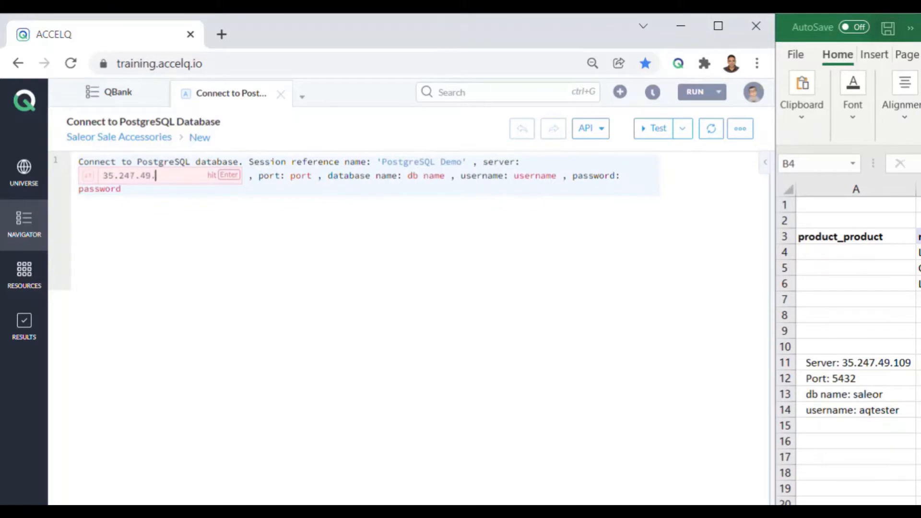
type("109")
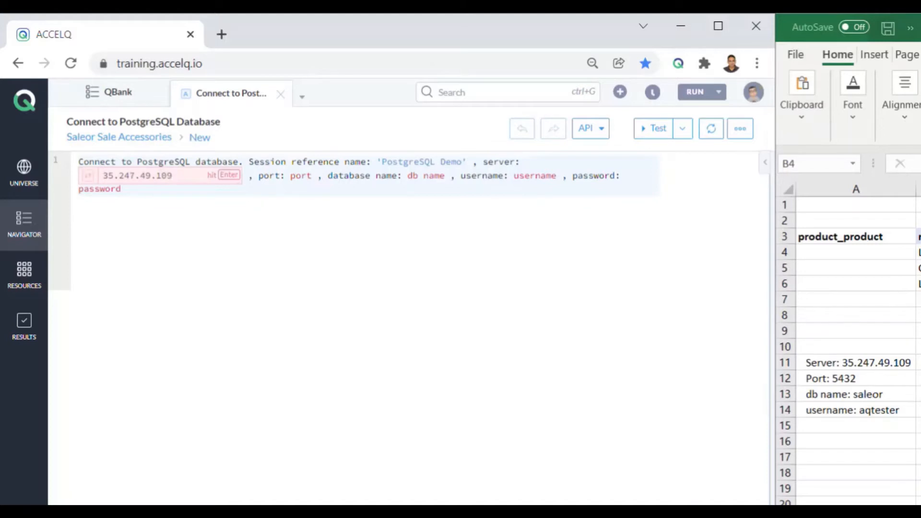
key("Enter")
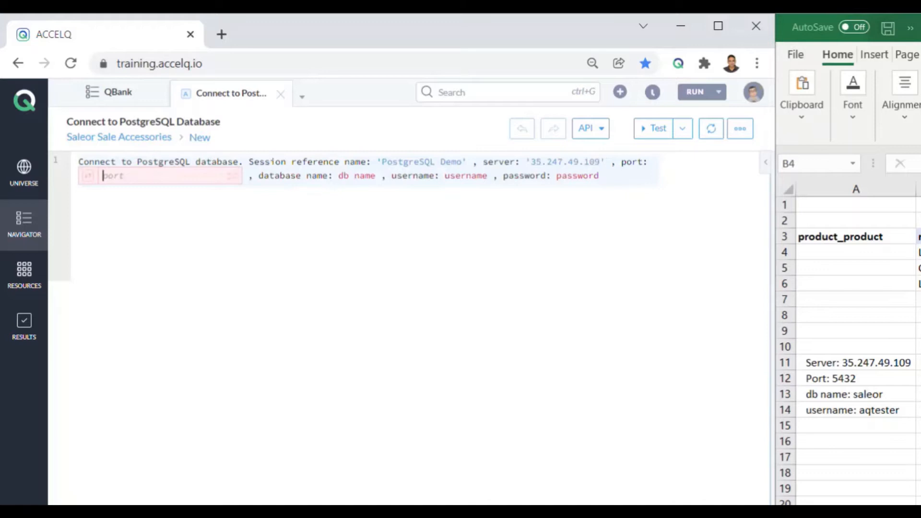
type("5432'")
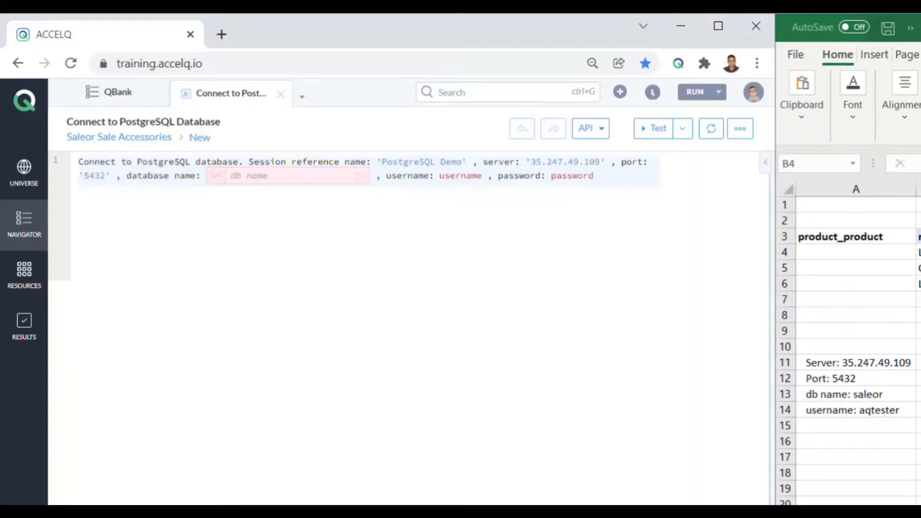
Set database saleor, username aqtester and confirm the password
type("sal")
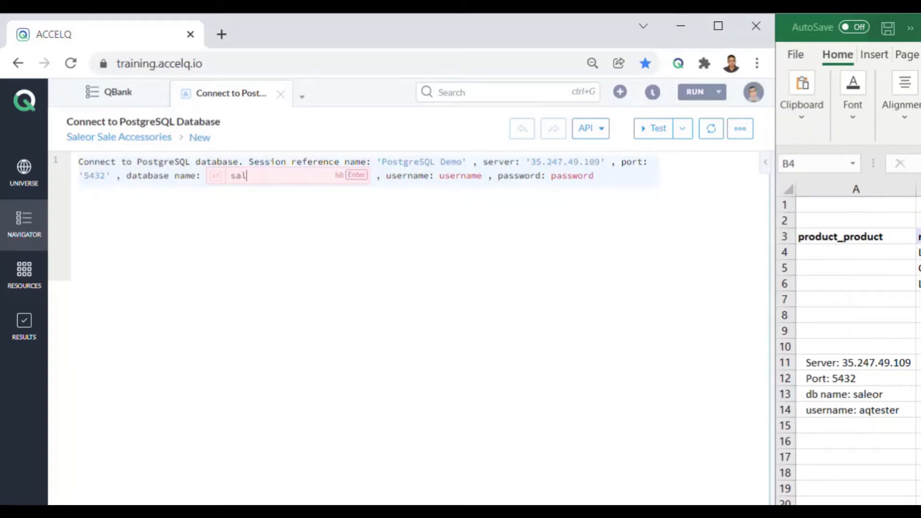
type("eor")
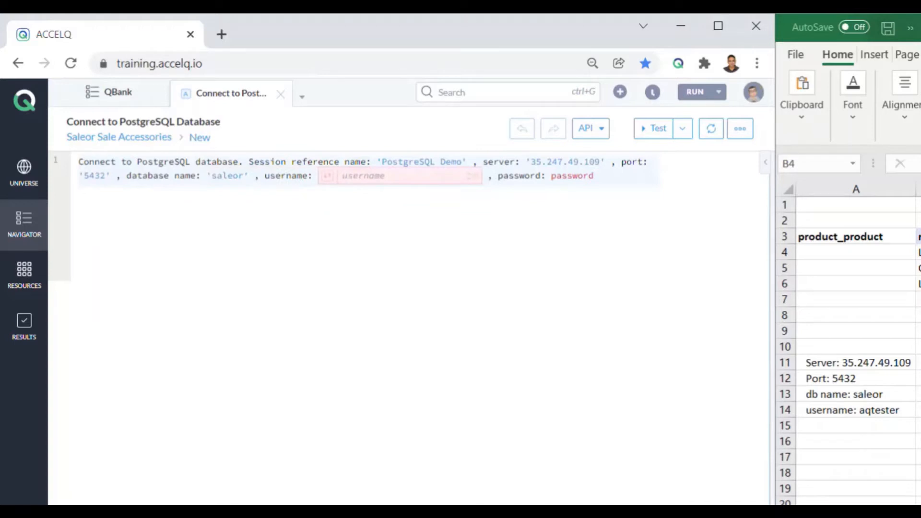
type("q")
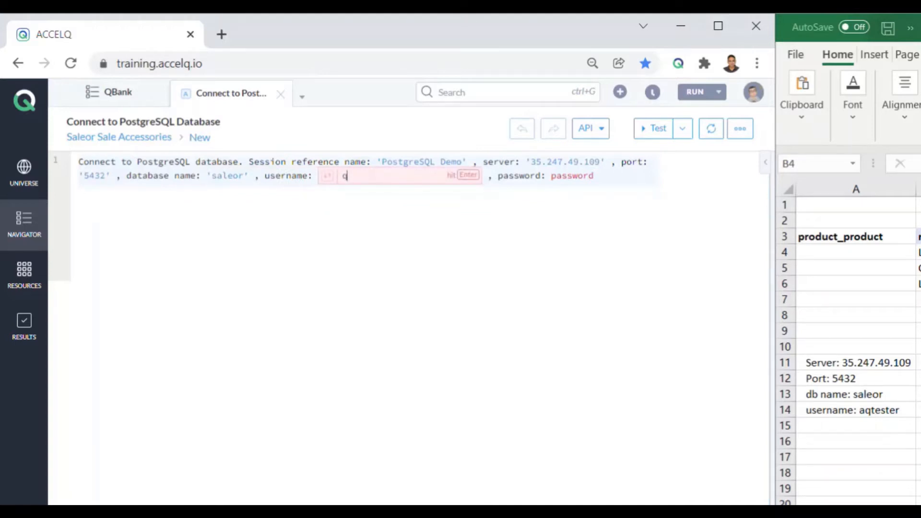
type("a")
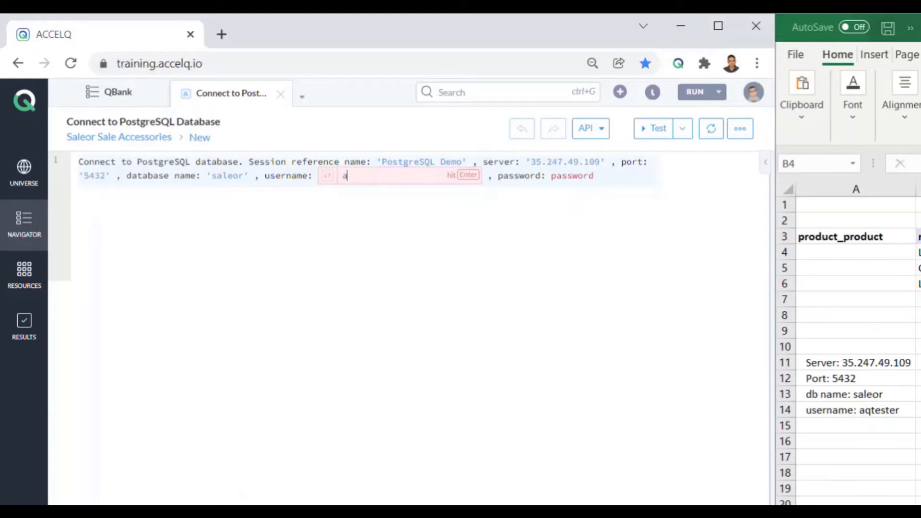
type("qtester")
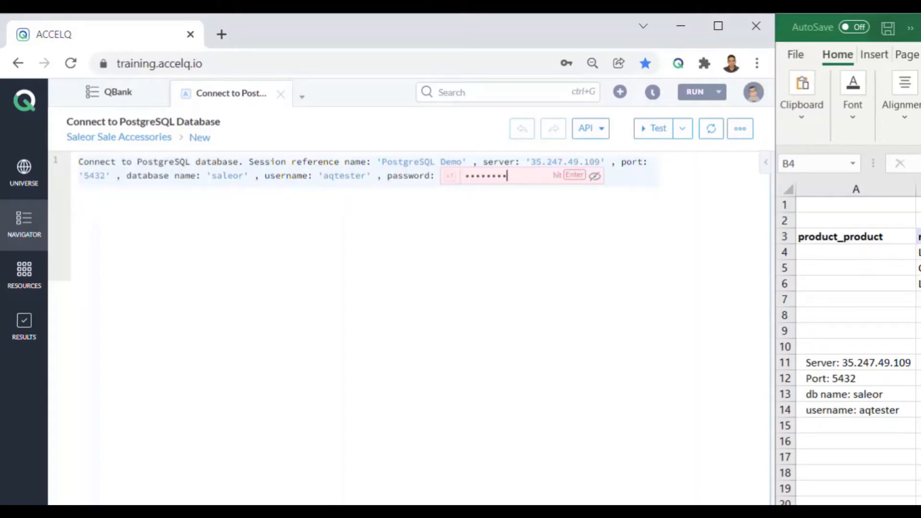
key("enter")
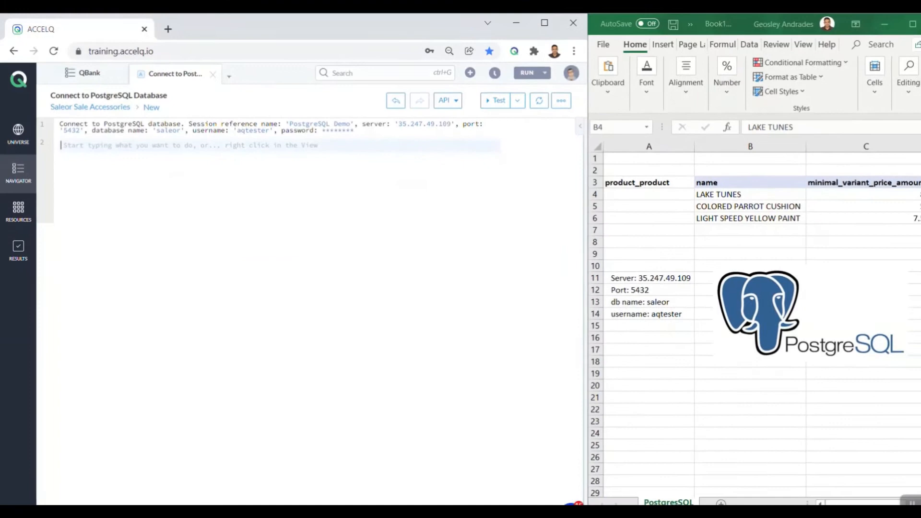
Add Execute Database Query in the current session as the second step
type("E")
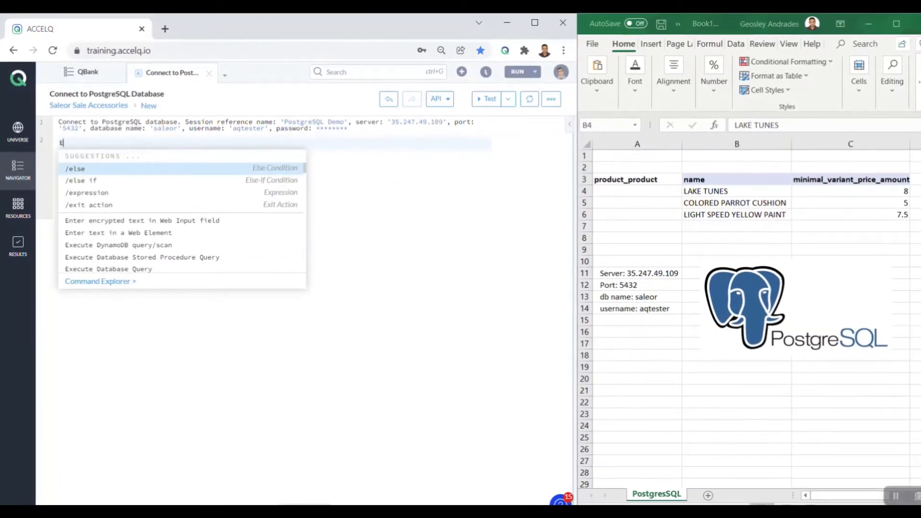
type("Exec")
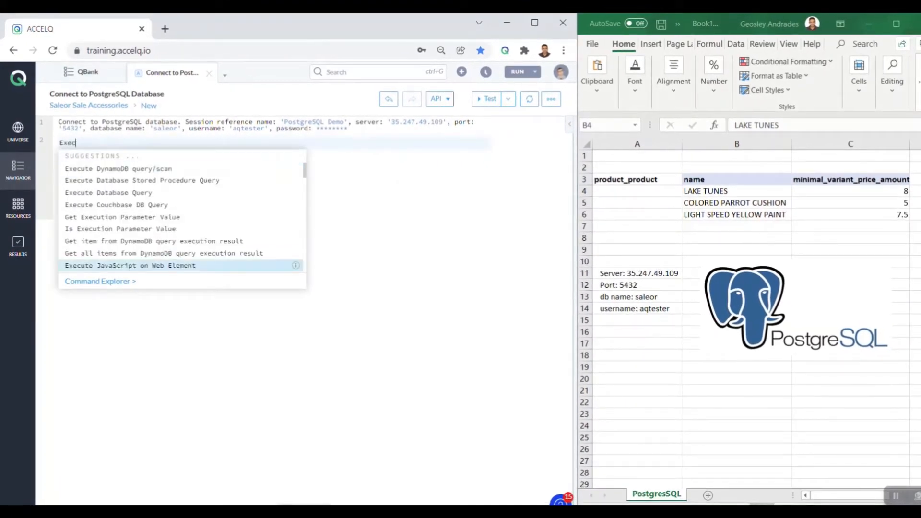
left_click(109, 192)
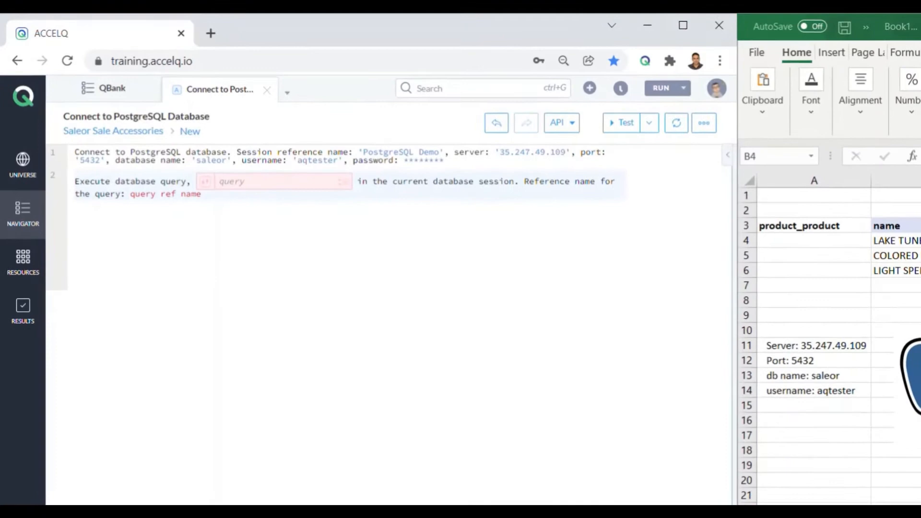
Enter the query select * from product_product where name like 'LAKE…'
type("select *")
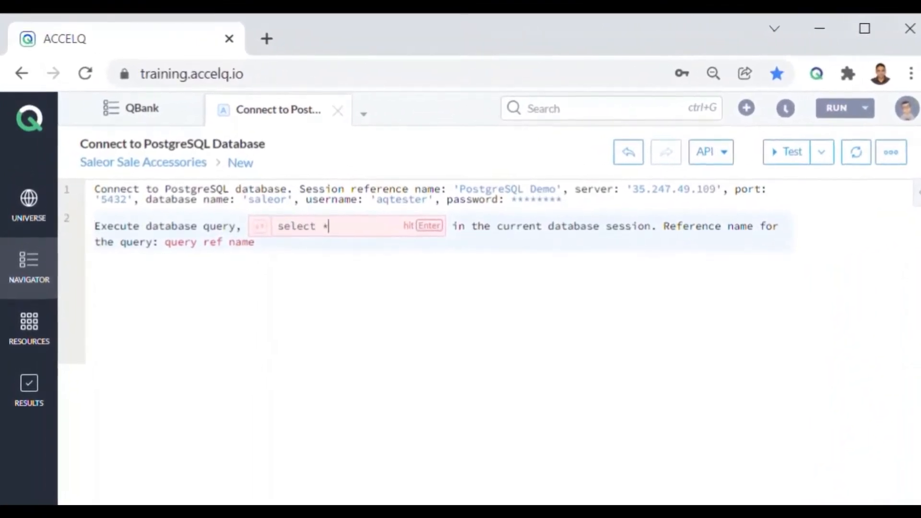
type("from")
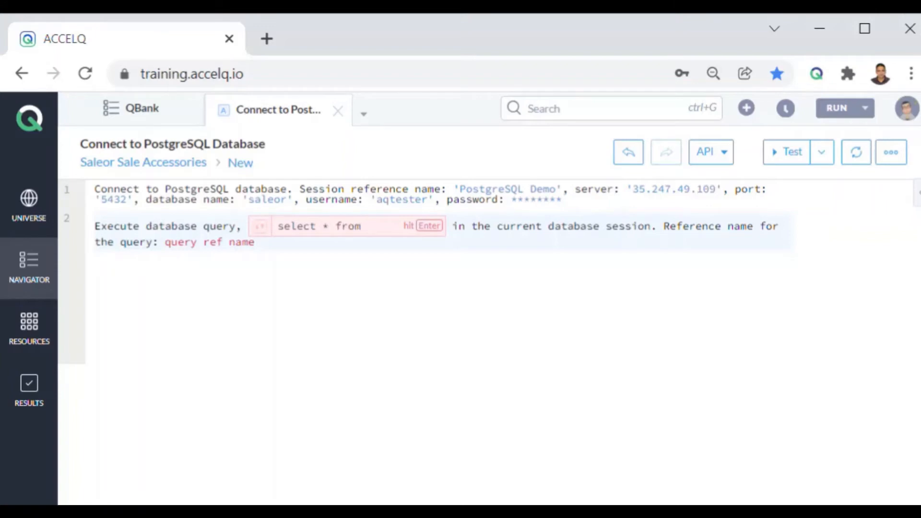
type("product_")
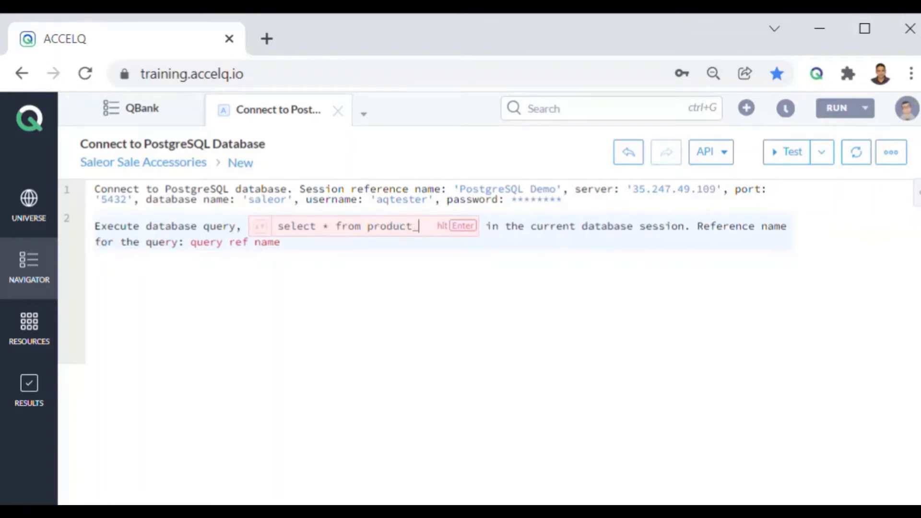
type("prod")
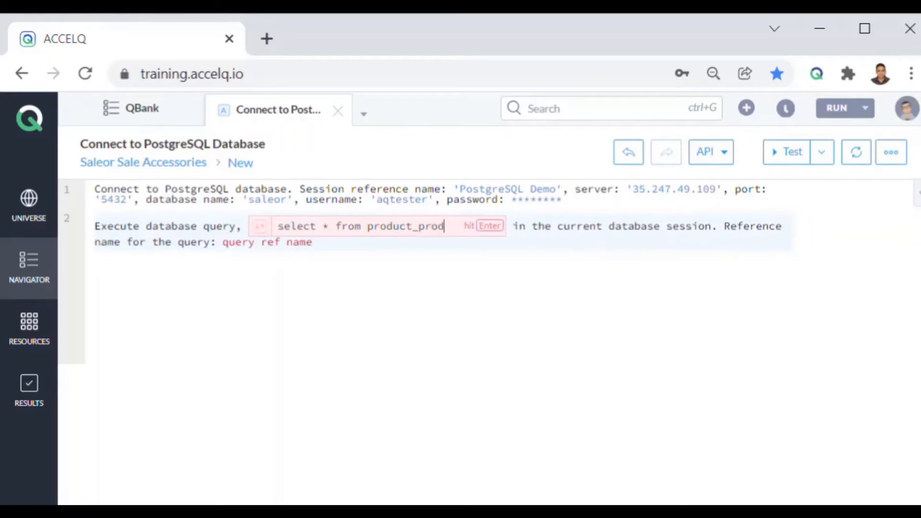
type("uct")
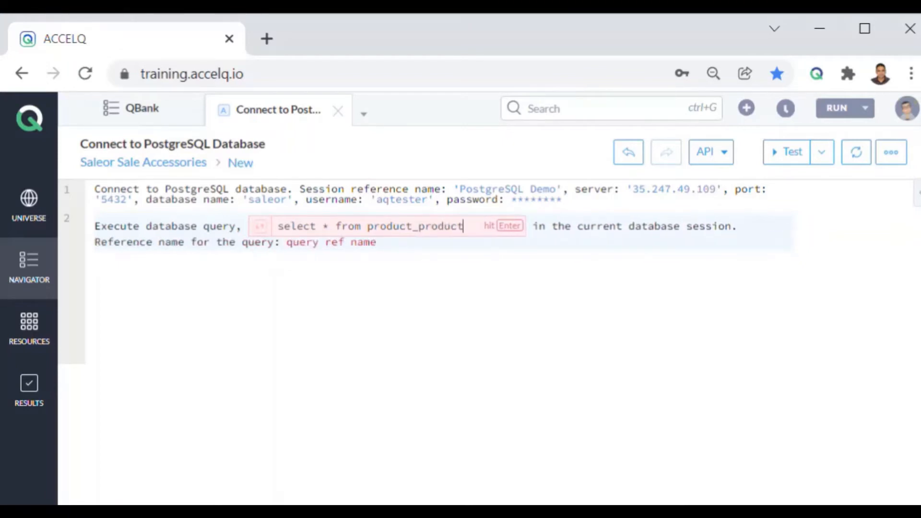
type("w")
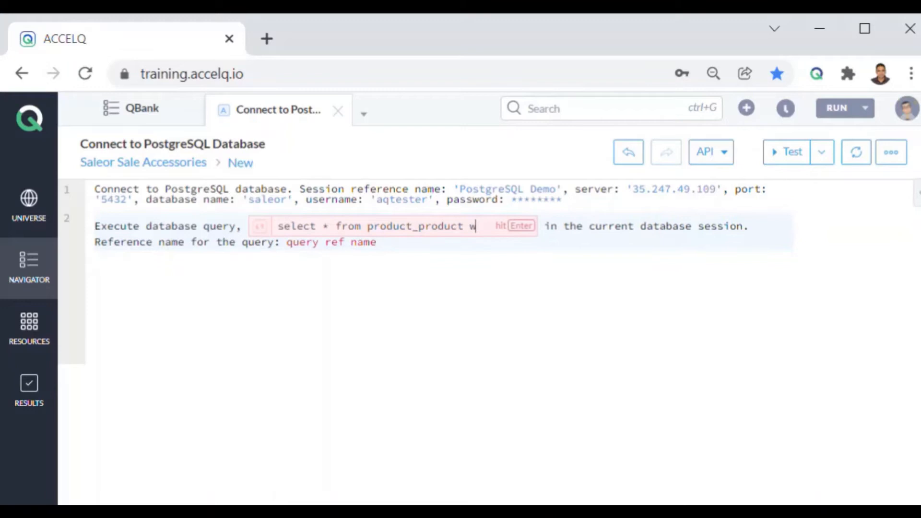
type("here bane")
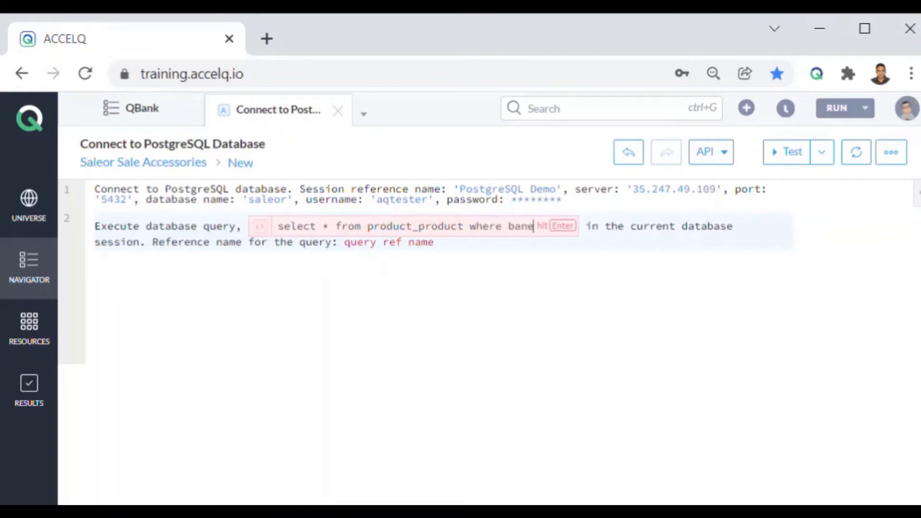
type("name like '")
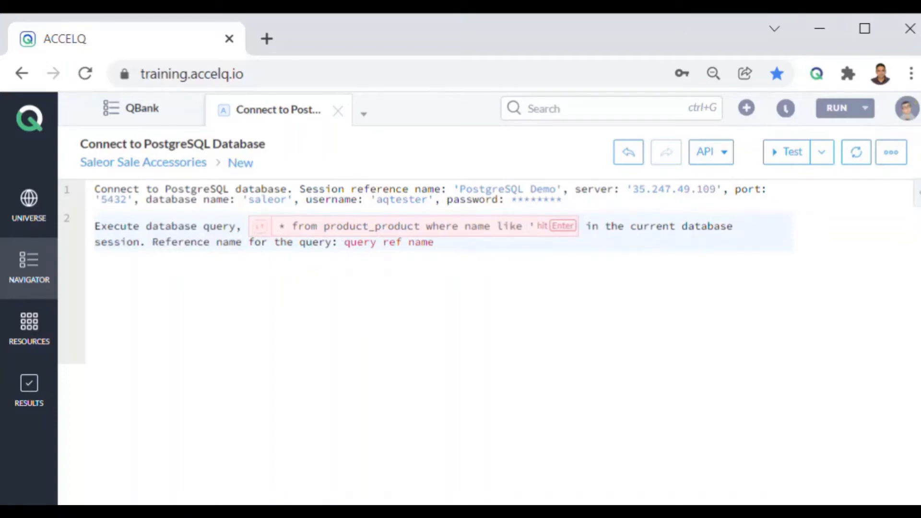
type("LAKE")
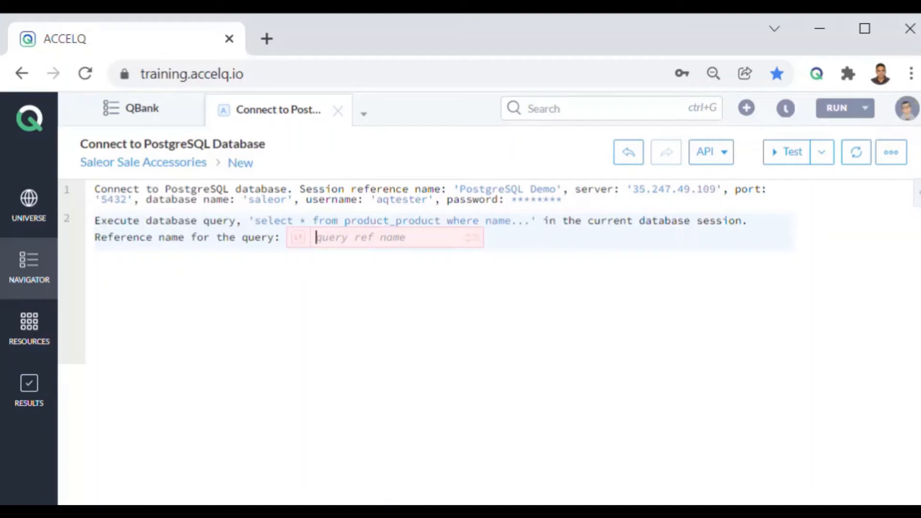
Give the query the reference name 'Get Product Details'
type("Get")
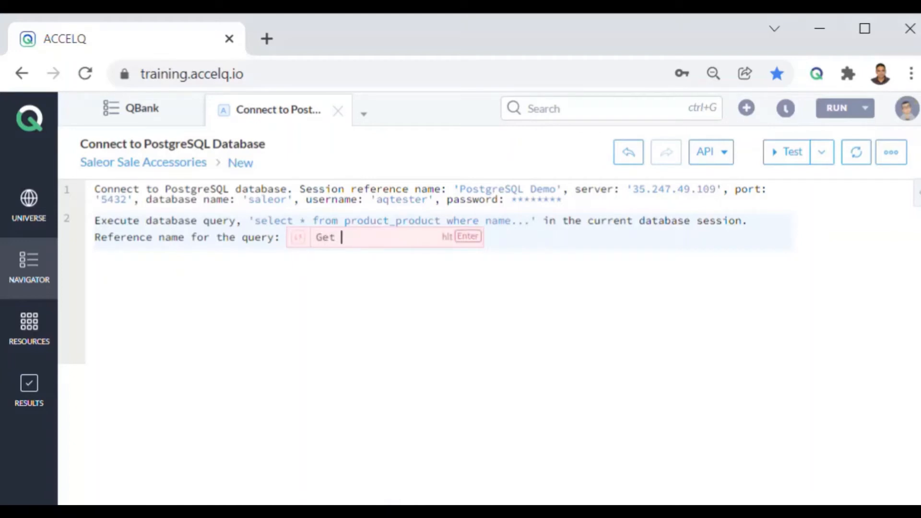
type("Product Details")
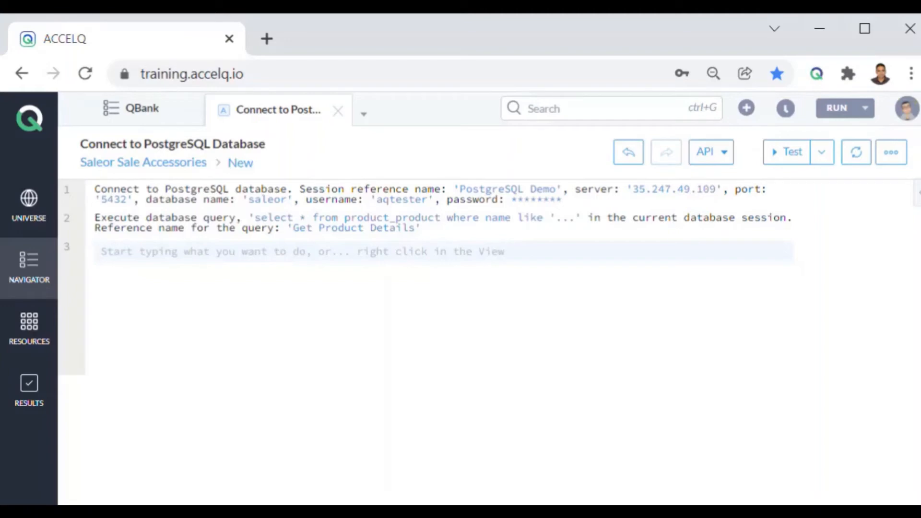
Add a Get DB field value step reading row 1 of 'Get Product Details' results
left_click(97, 251)
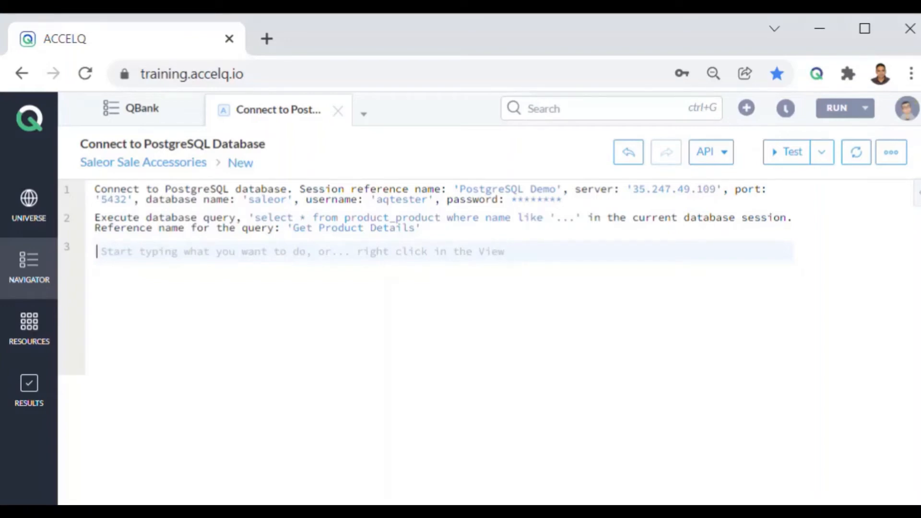
type("Get")
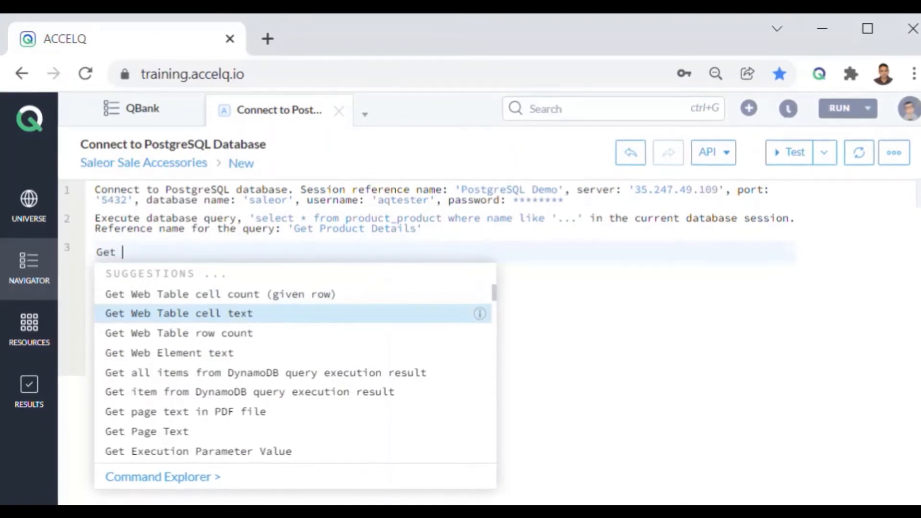
type("db")
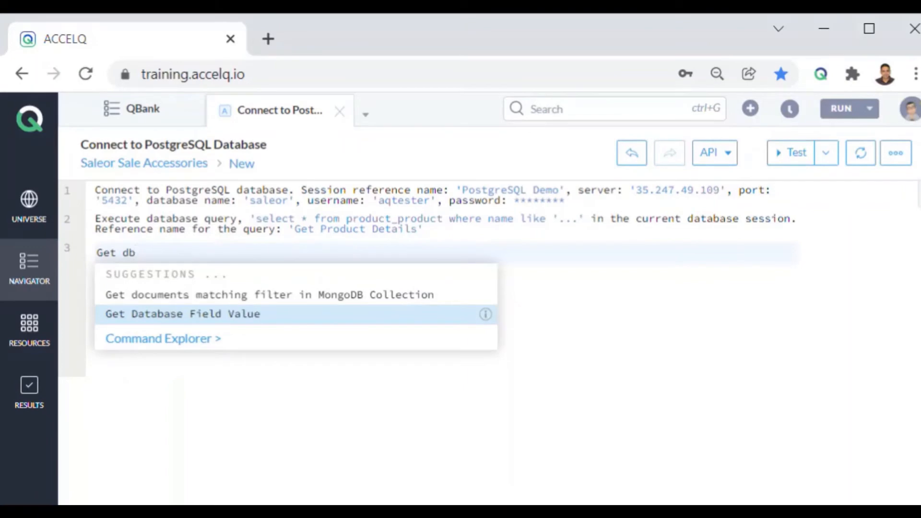
left_click(183, 313)
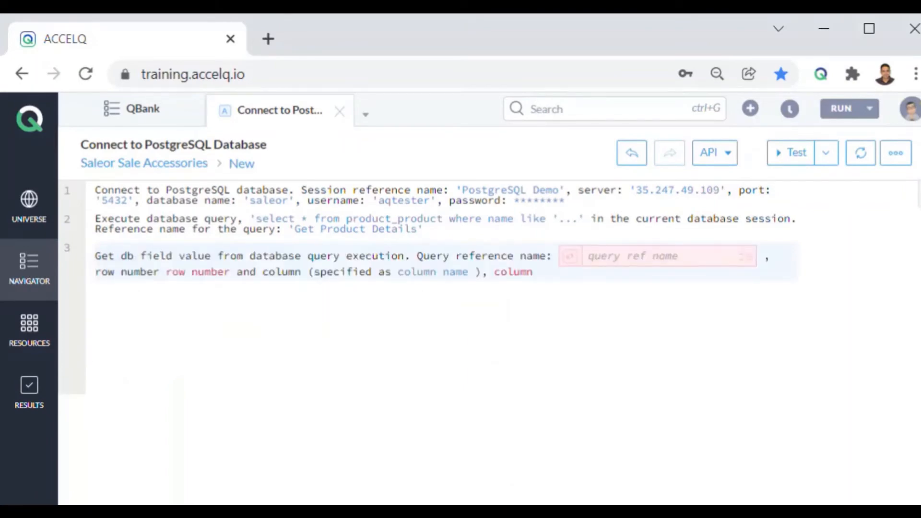
type("G")
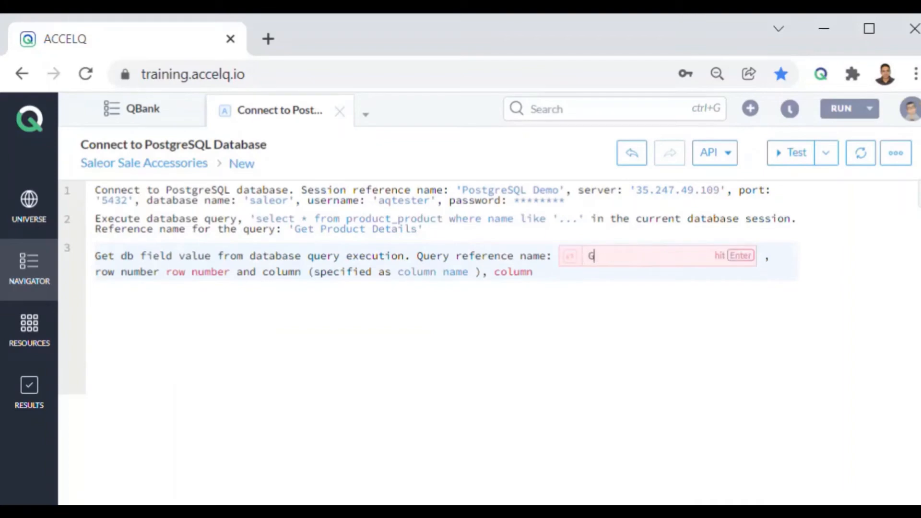
type("et")
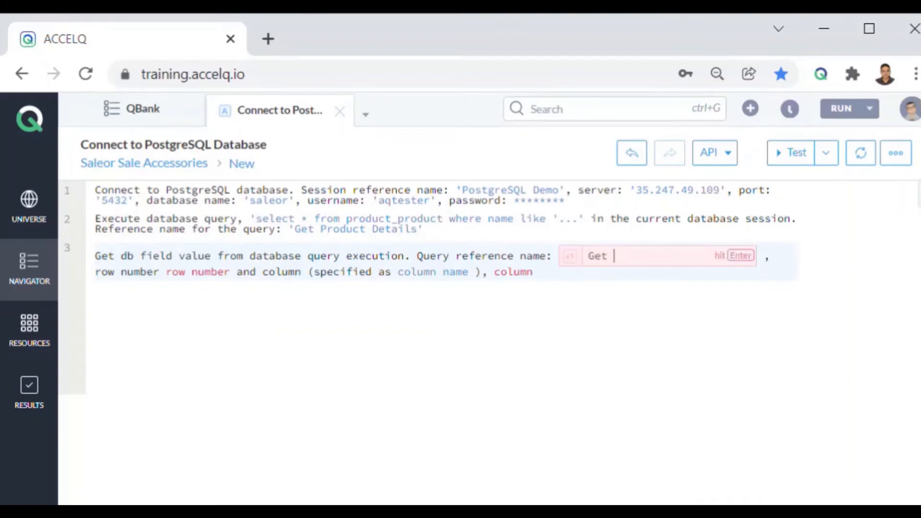
type("Product Details")
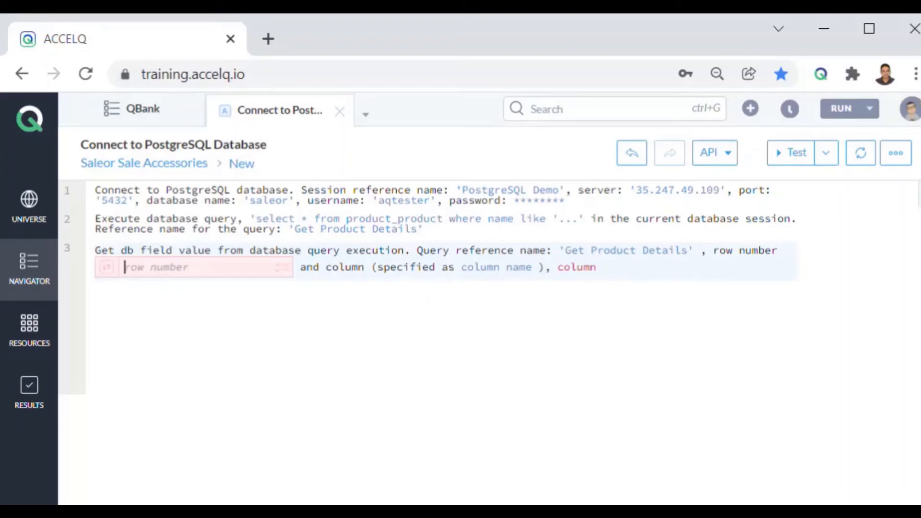
type("1'")
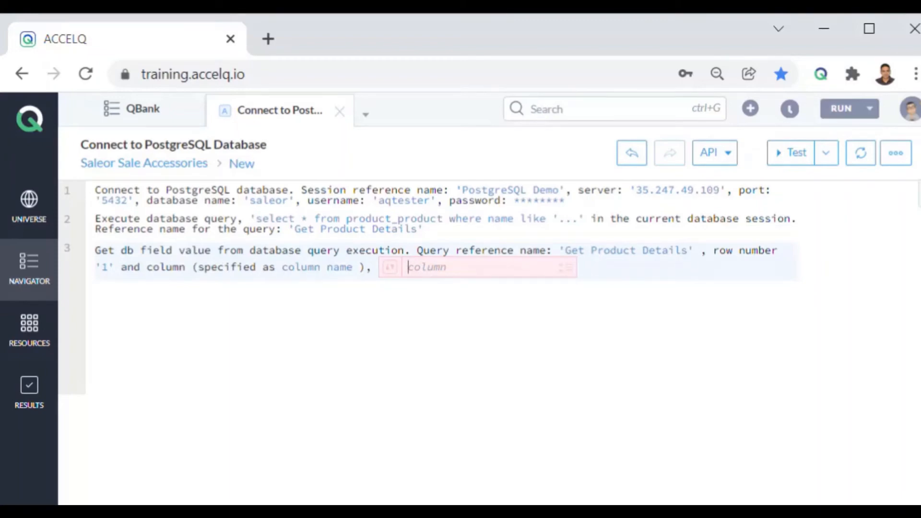
Set the column name to minimal_variant_price_amount
type("m")
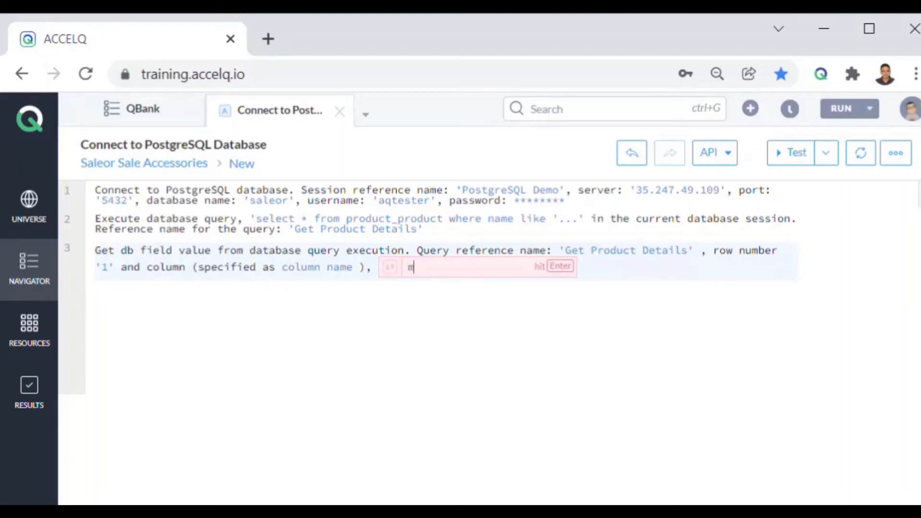
type("inima")
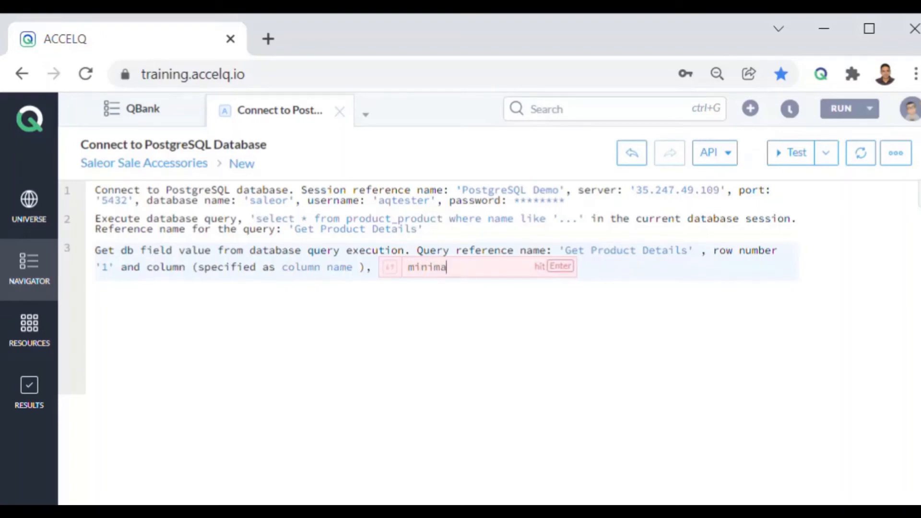
type("l_v")
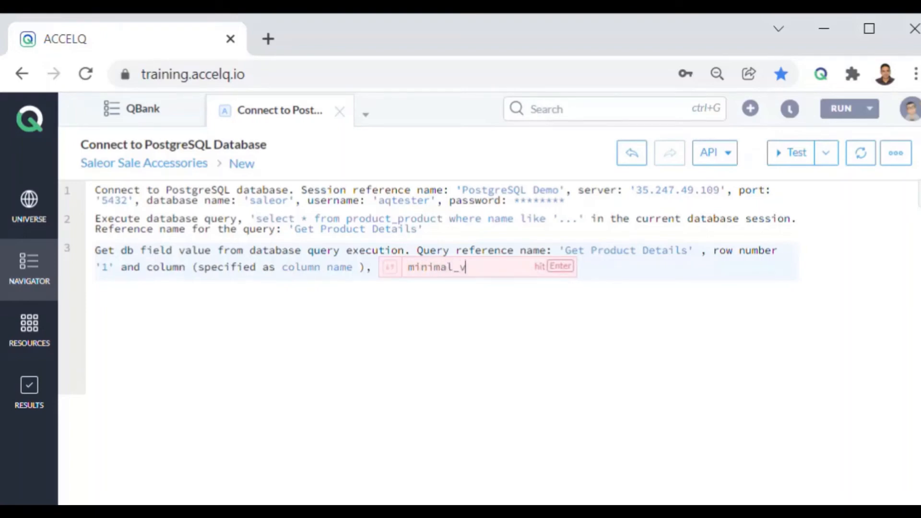
type("ariant_pr")
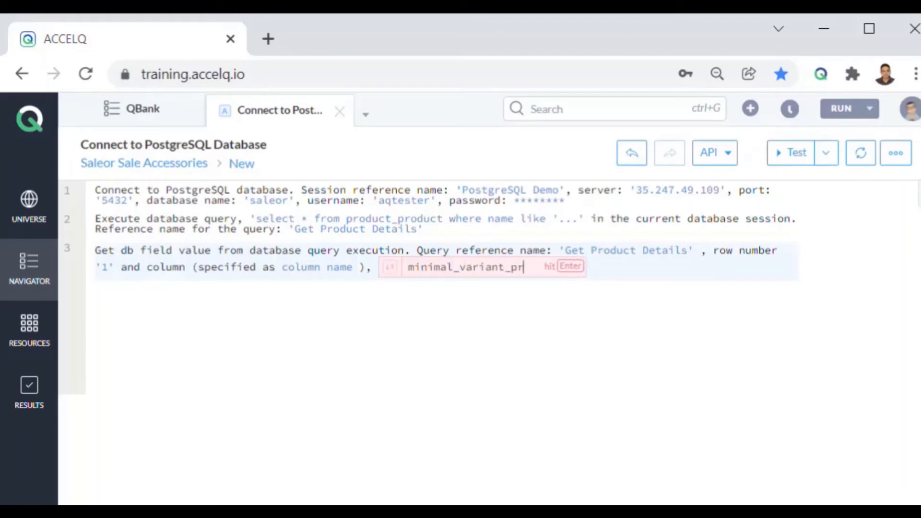
type("ice_a")
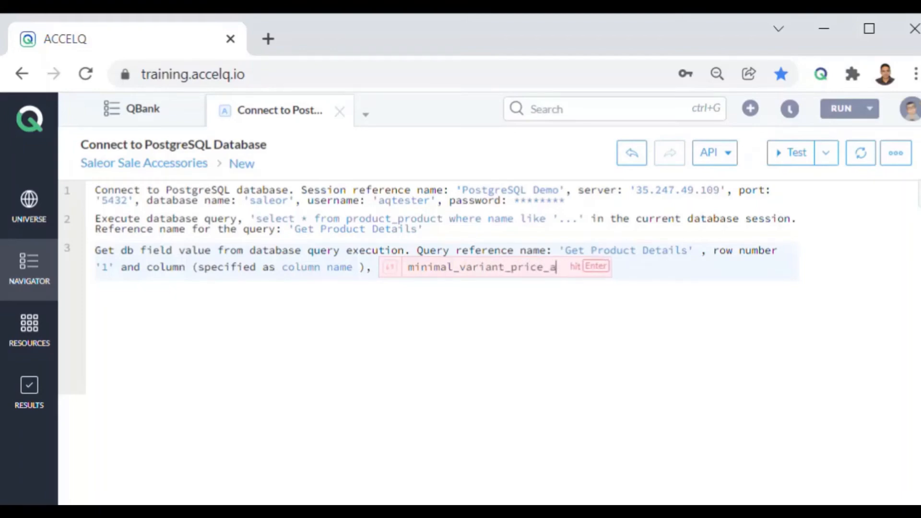
type("mount")
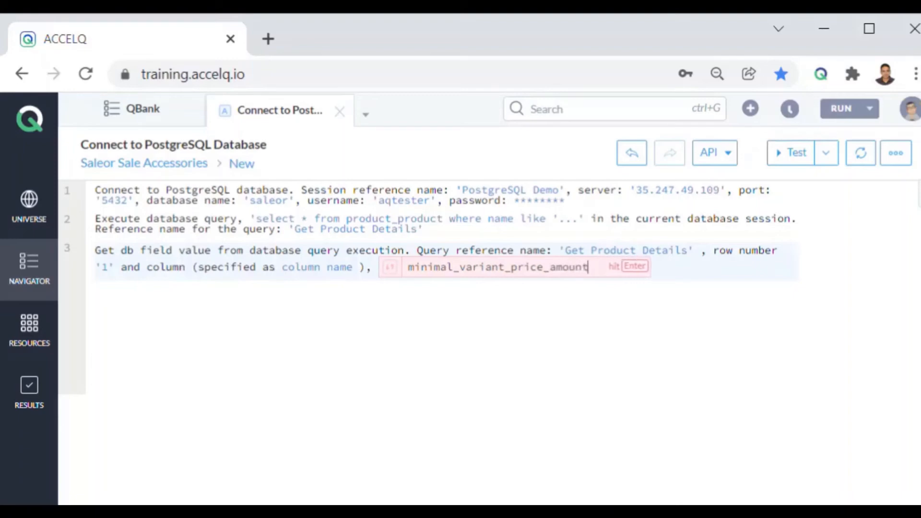
key("Enter")
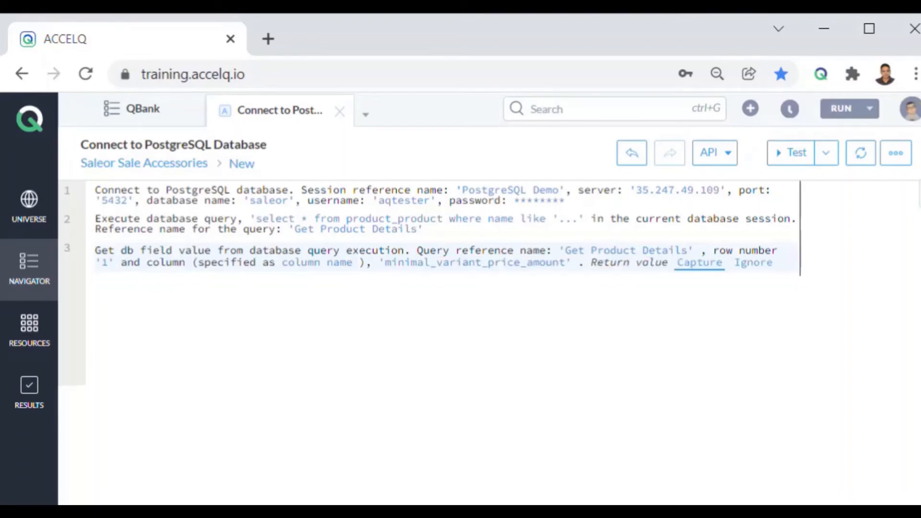
Capture the fetched value into a new local parameter named Product Price
left_click(698, 263)
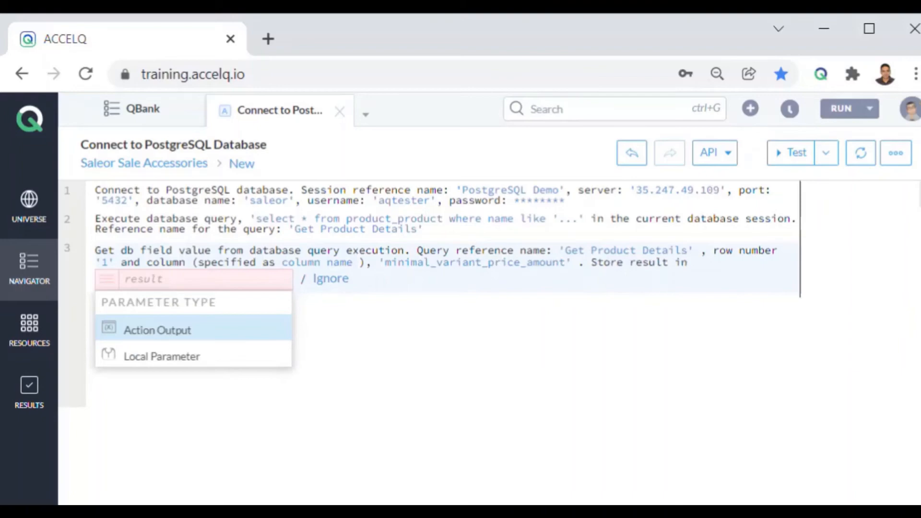
mouse_move(161, 356)
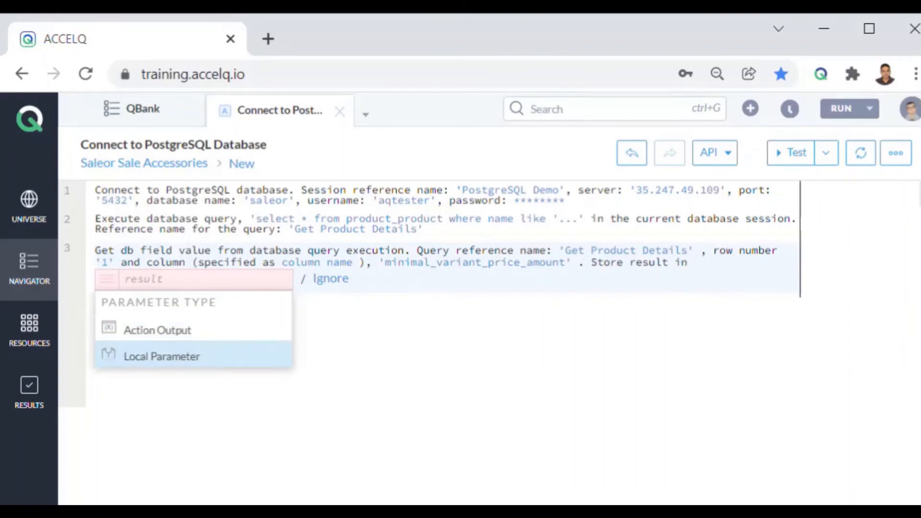
left_click(161, 355)
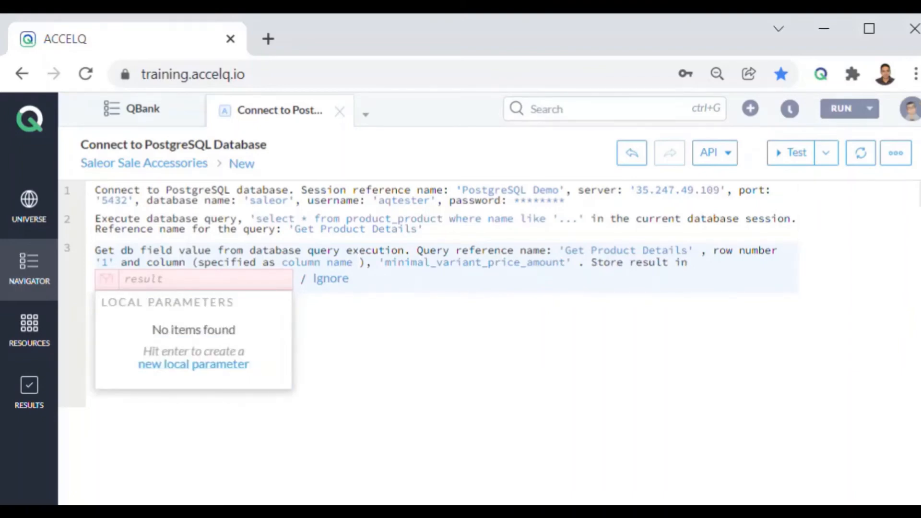
type("A")
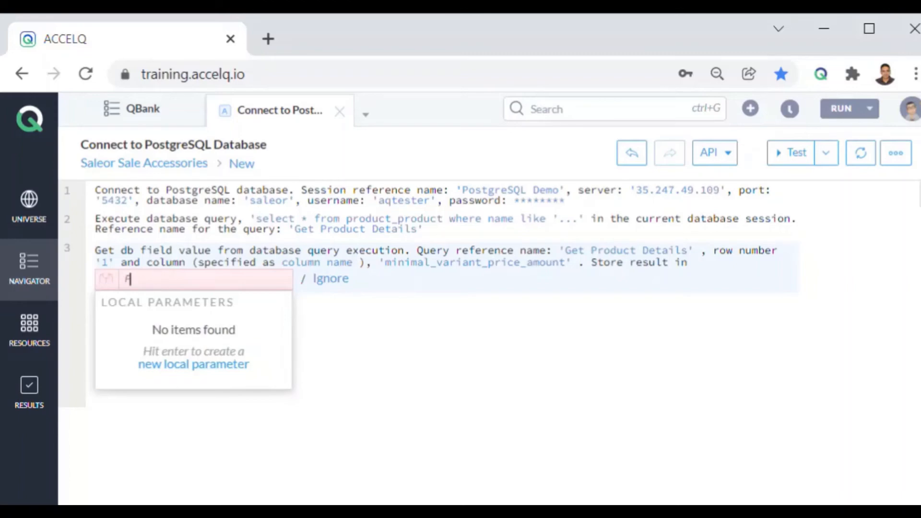
type("roduct Pric")
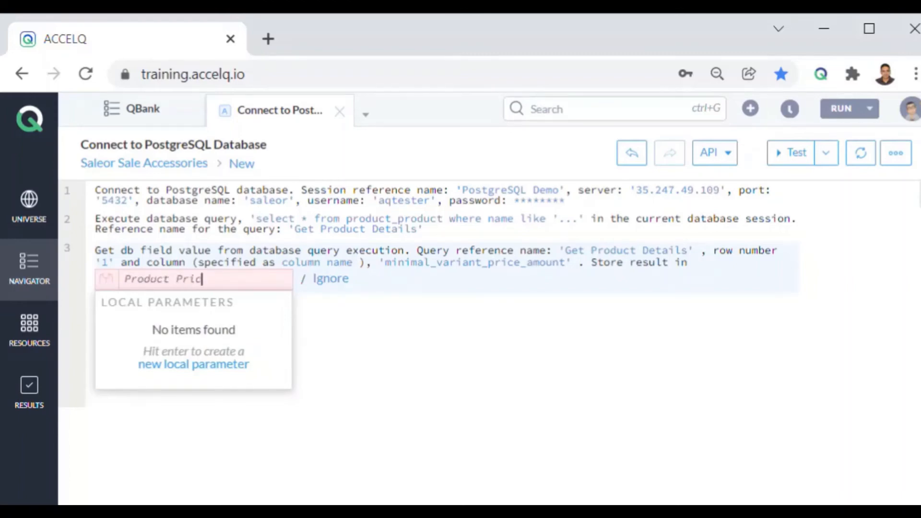
left_click(193, 363)
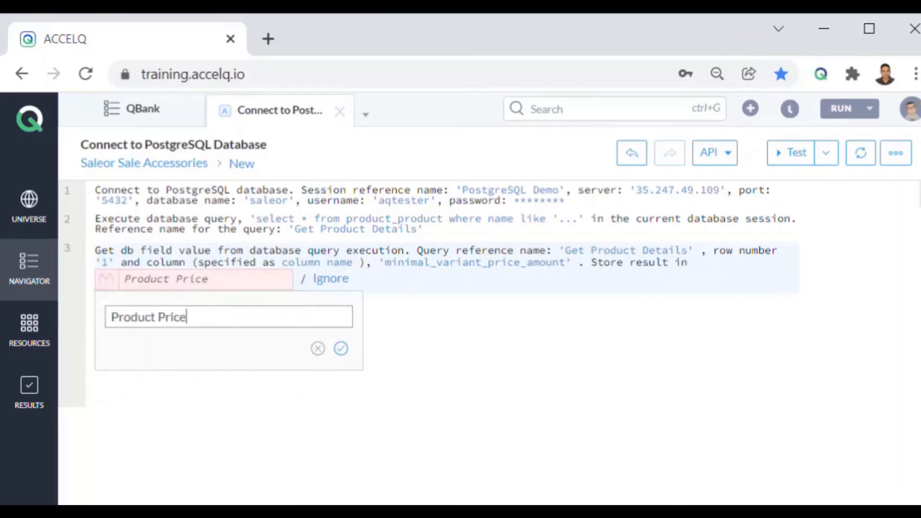
left_click(341, 347)
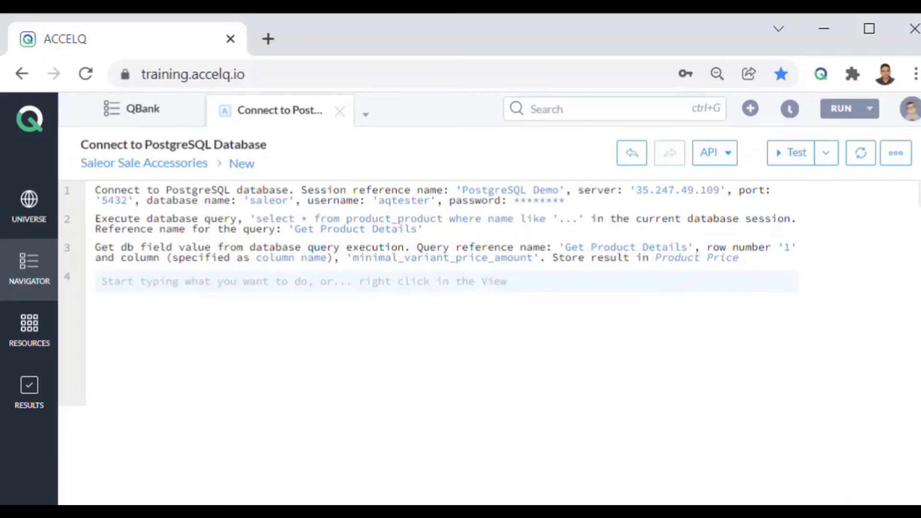
Add a Log Info Message step printing the Product Price local parameter
type("L")
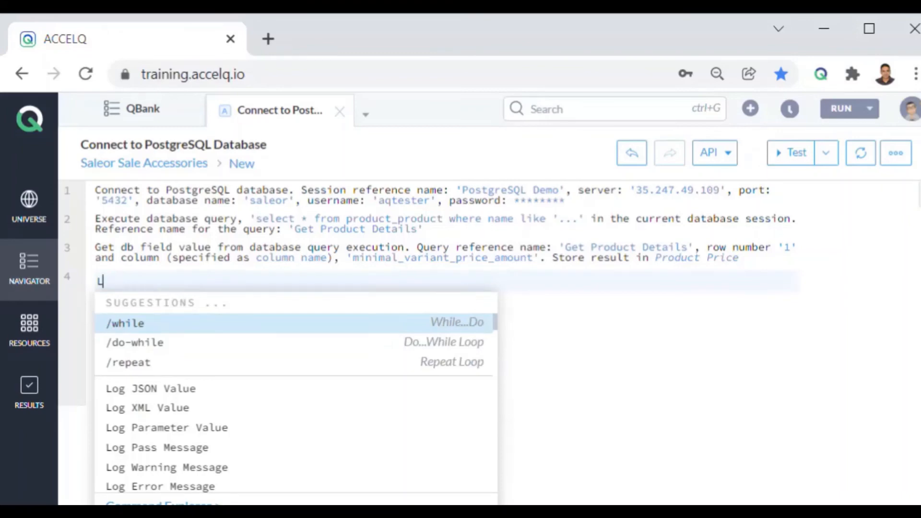
type("og")
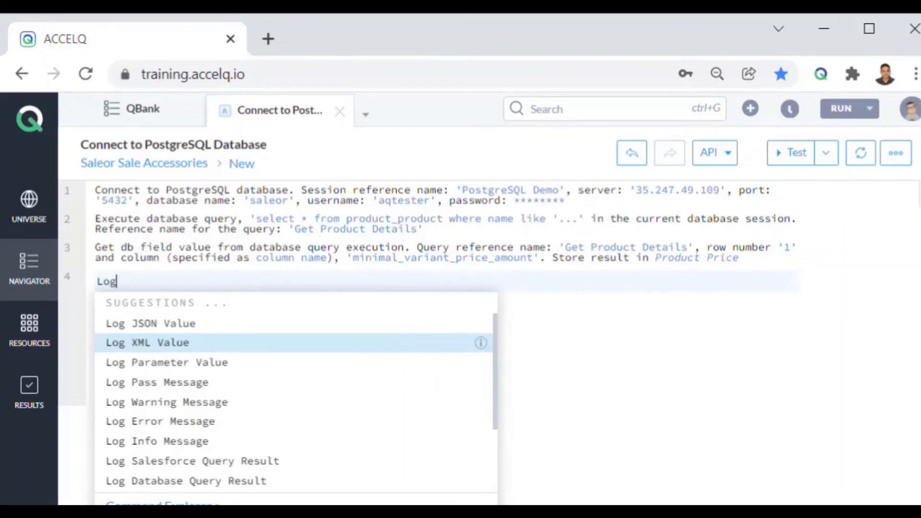
left_click(157, 441)
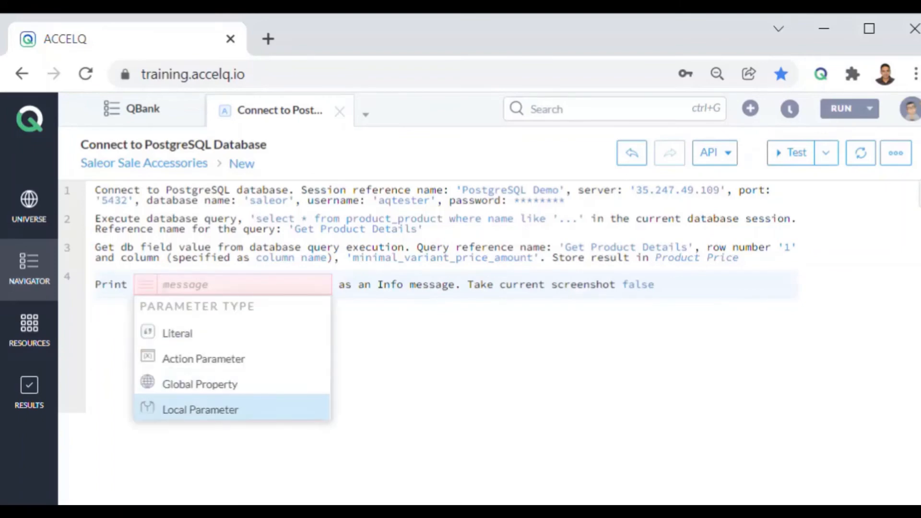
left_click(200, 409)
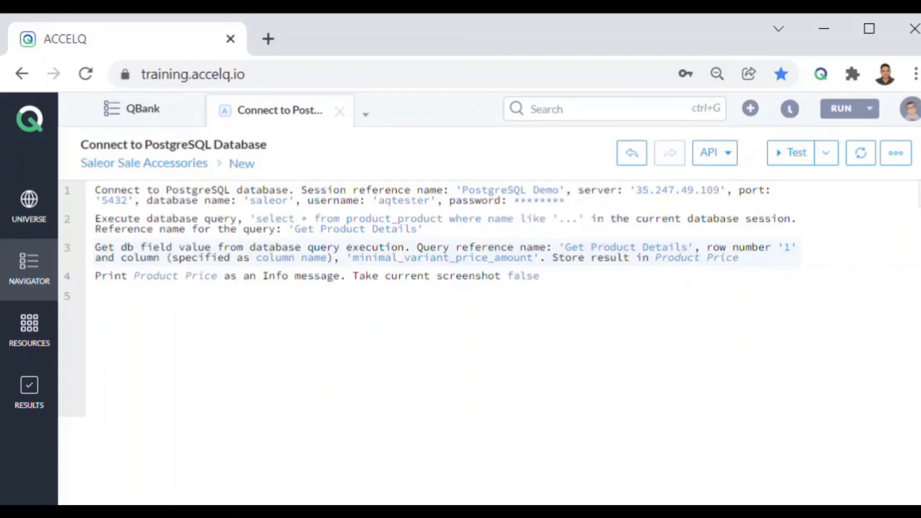
Test the action with 'Init not required' and run it on the local agent
left_click(796, 153)
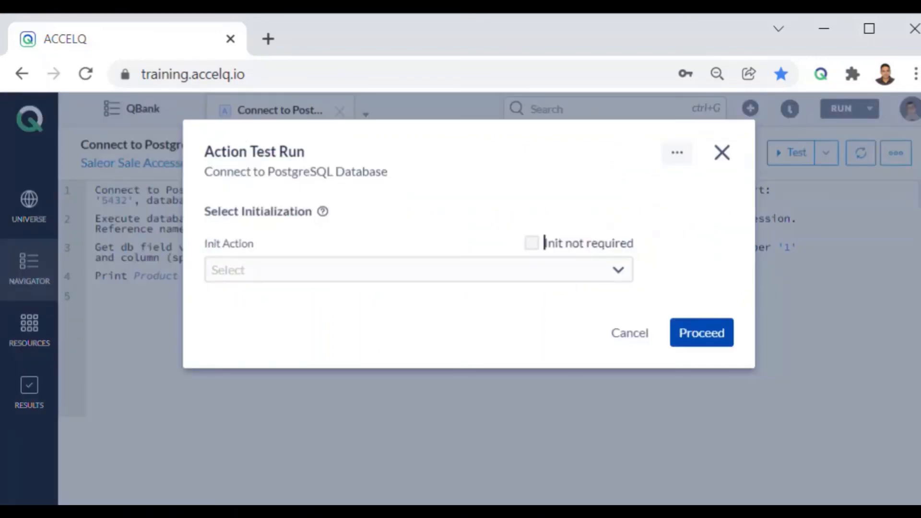
left_click(531, 242)
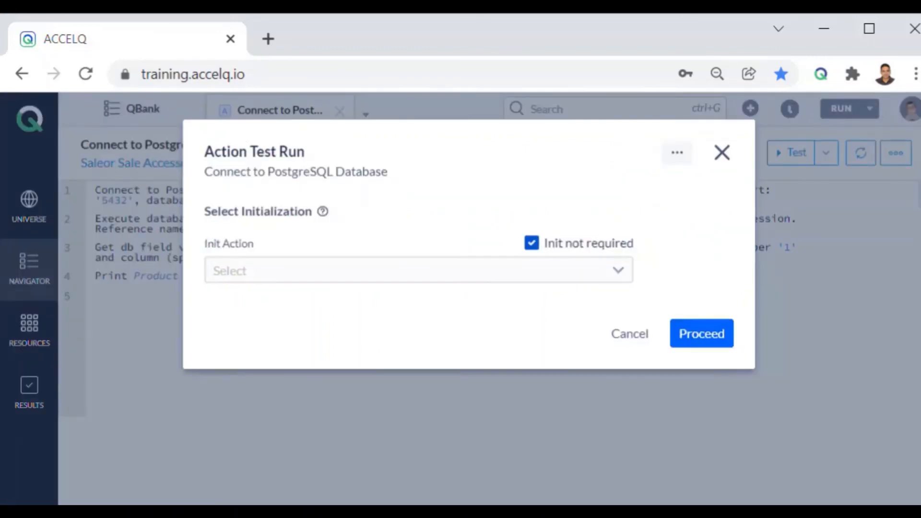
left_click(700, 332)
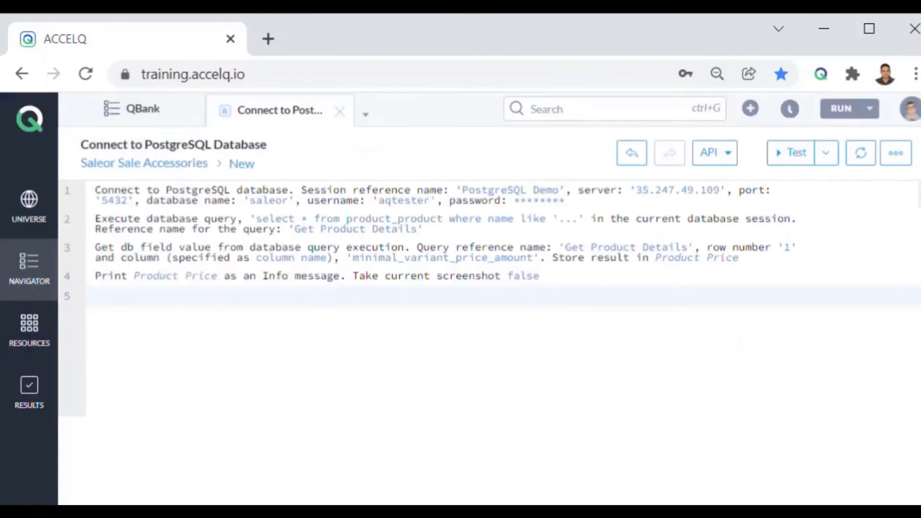
left_click(792, 153)
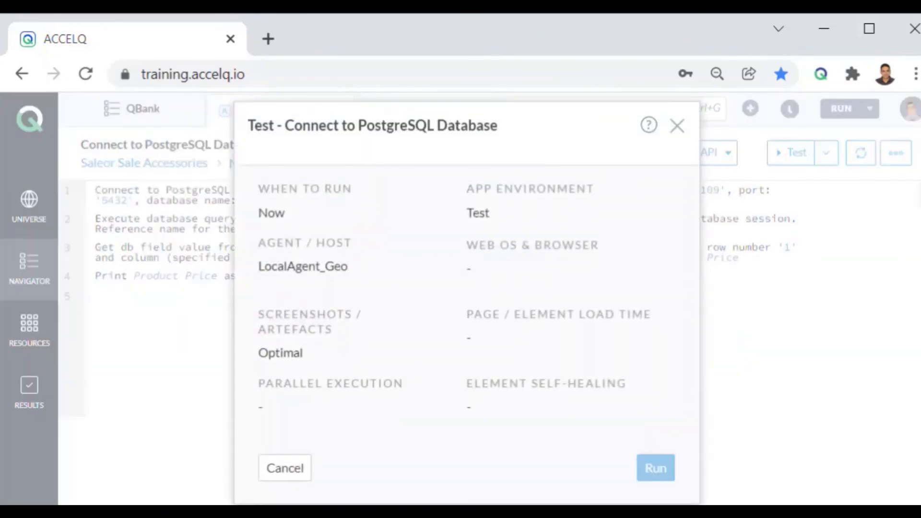
left_click(655, 467)
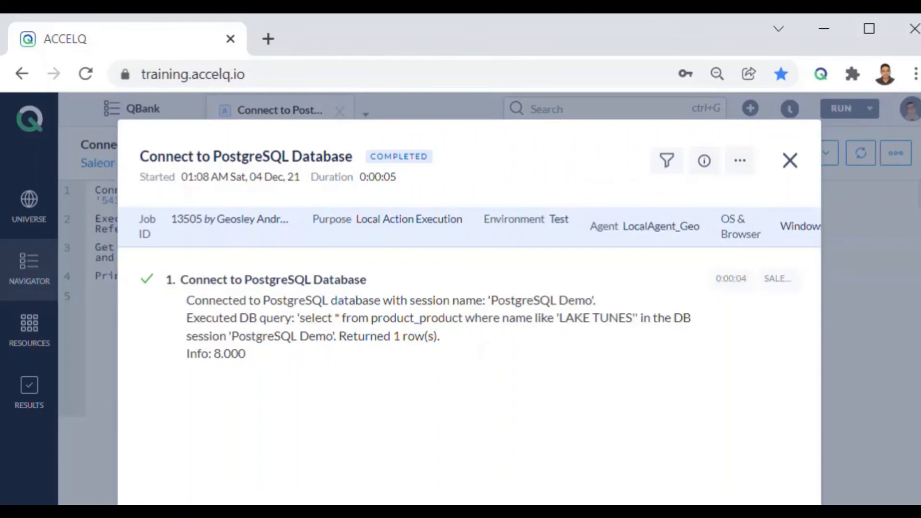
Highlight the executed 'LAKE TUNES' query text in the completed run log
left_click_drag(300, 317, 635, 318)
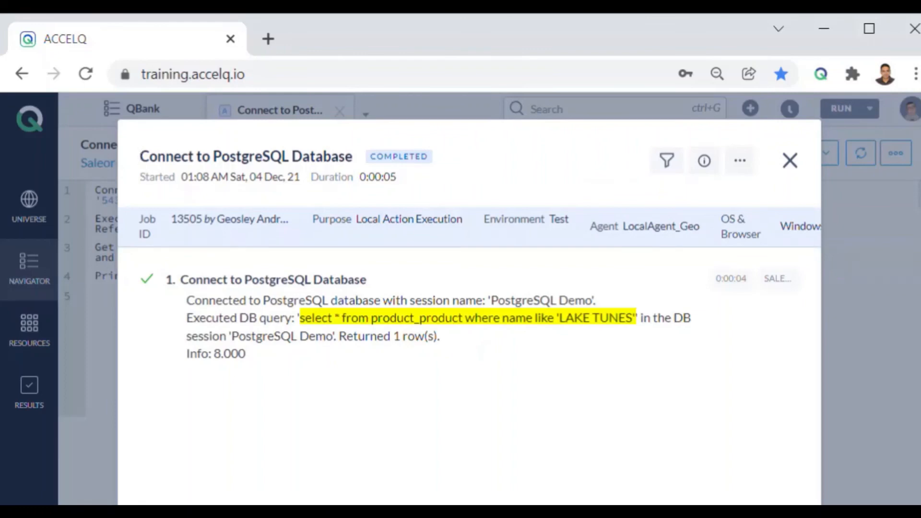